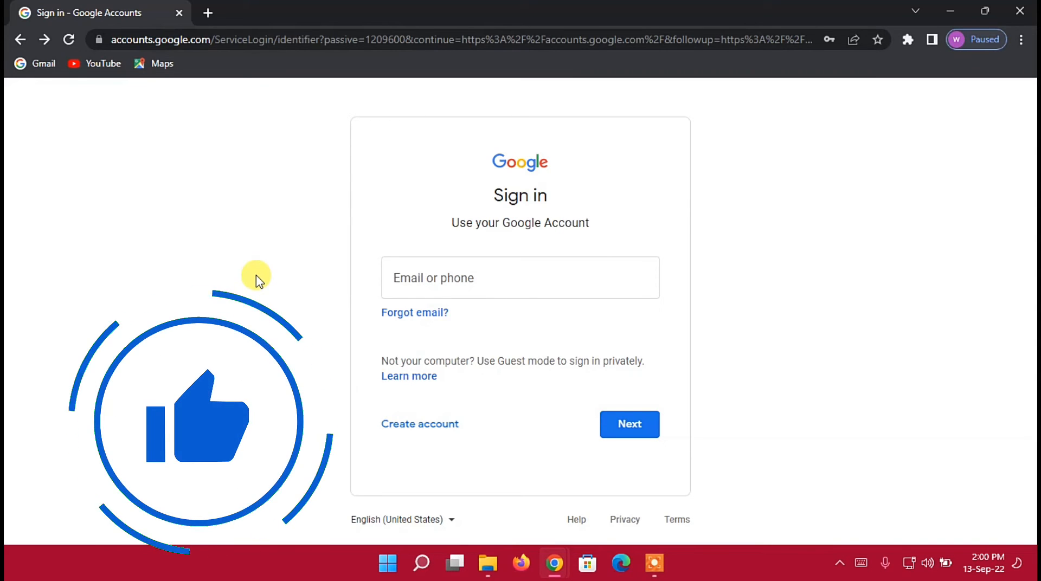
mouse_move(408, 428)
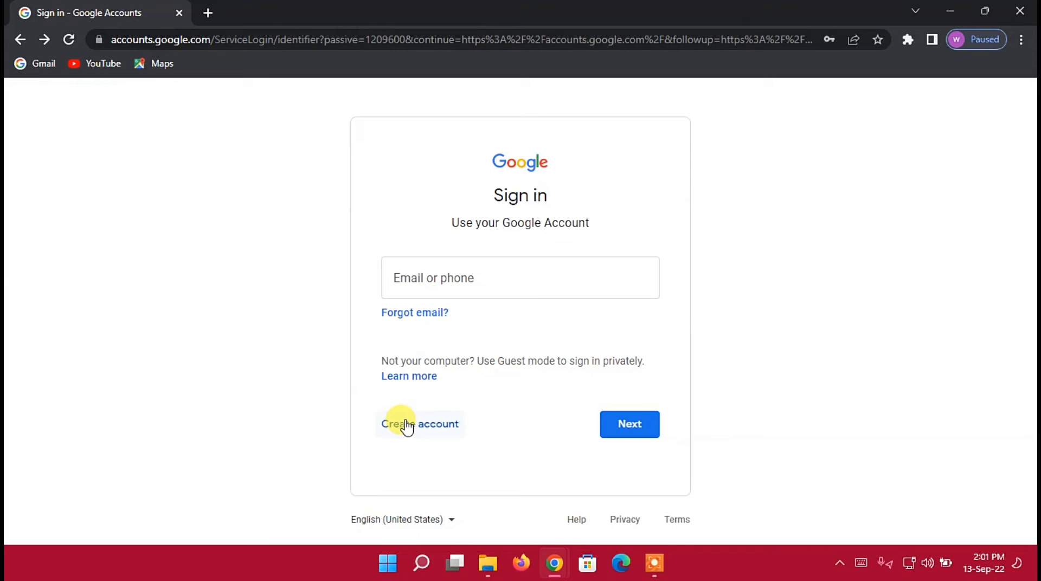
Start creating a new Google account for personal use
left_click(420, 424)
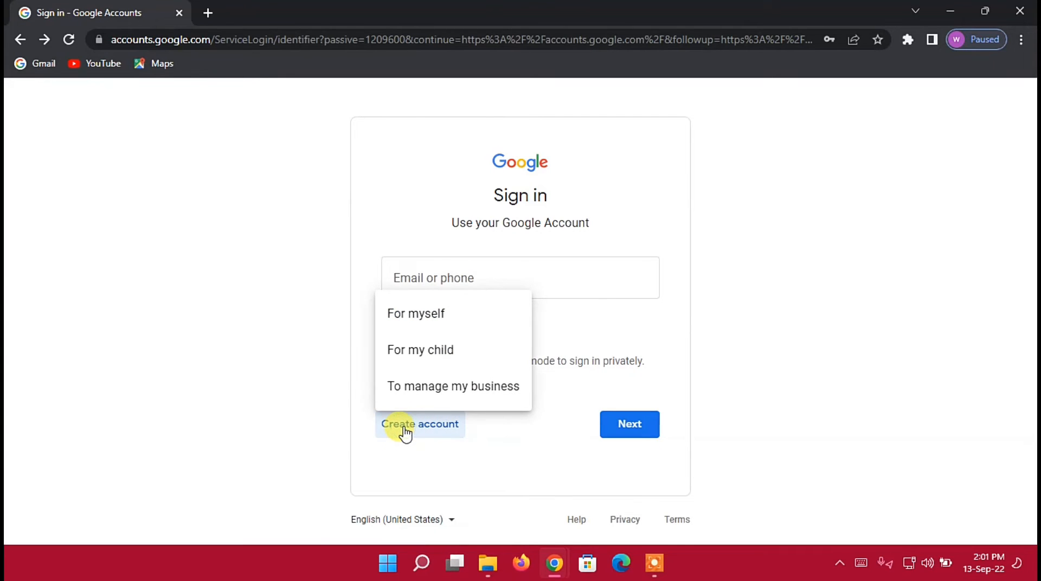
mouse_move(416, 313)
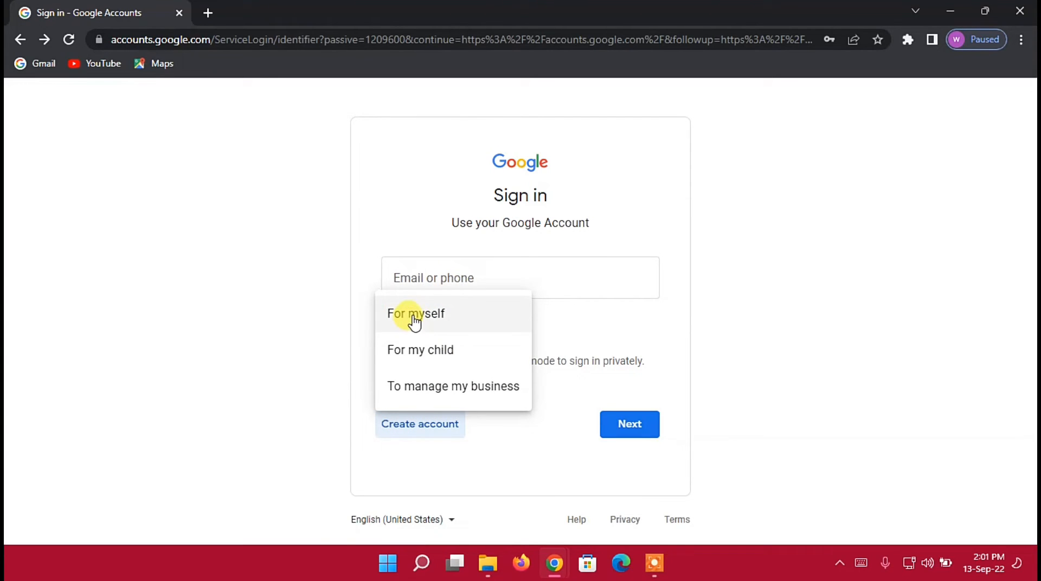
mouse_move(428, 394)
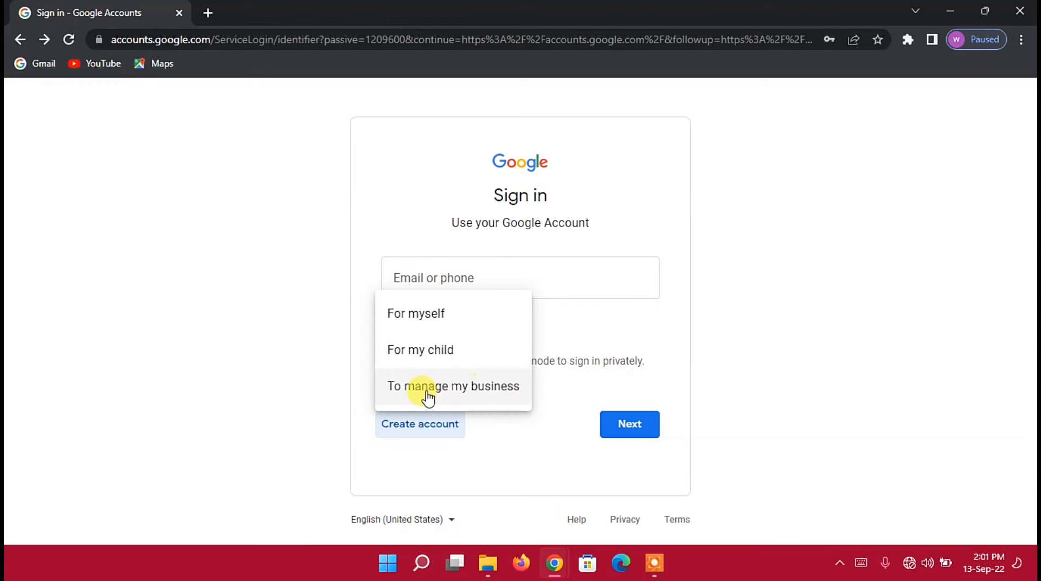
mouse_move(415, 313)
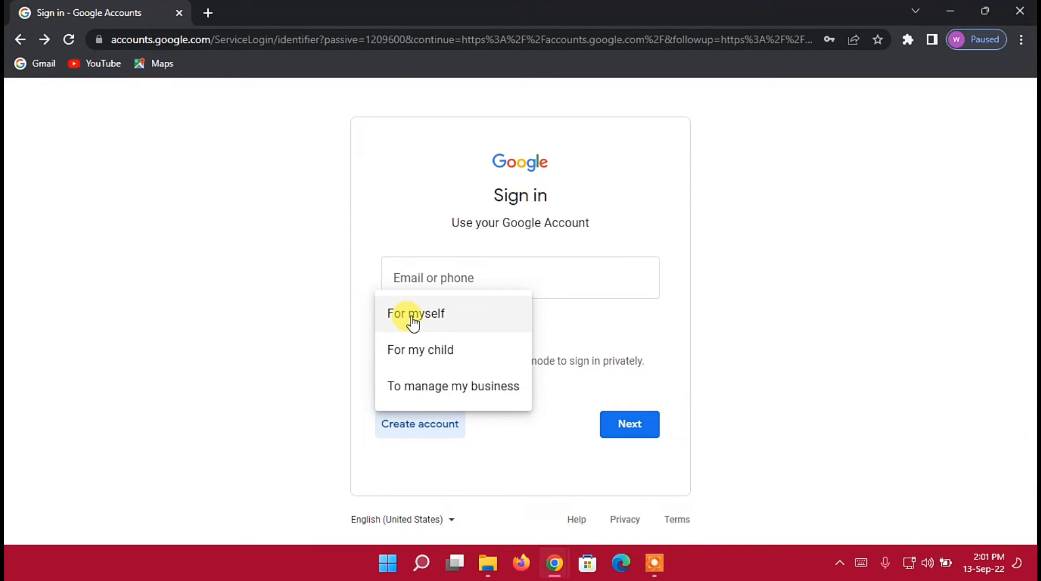
left_click(416, 313)
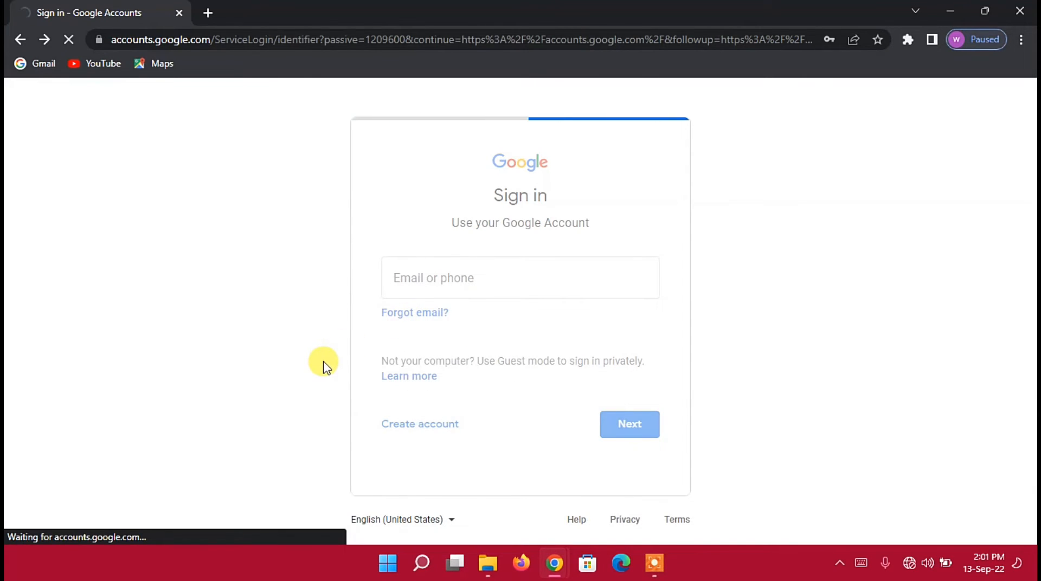
Fill in name, username 'alukehesbon' and a matching pasted password, then submit
left_click(420, 424)
type("hesbon")
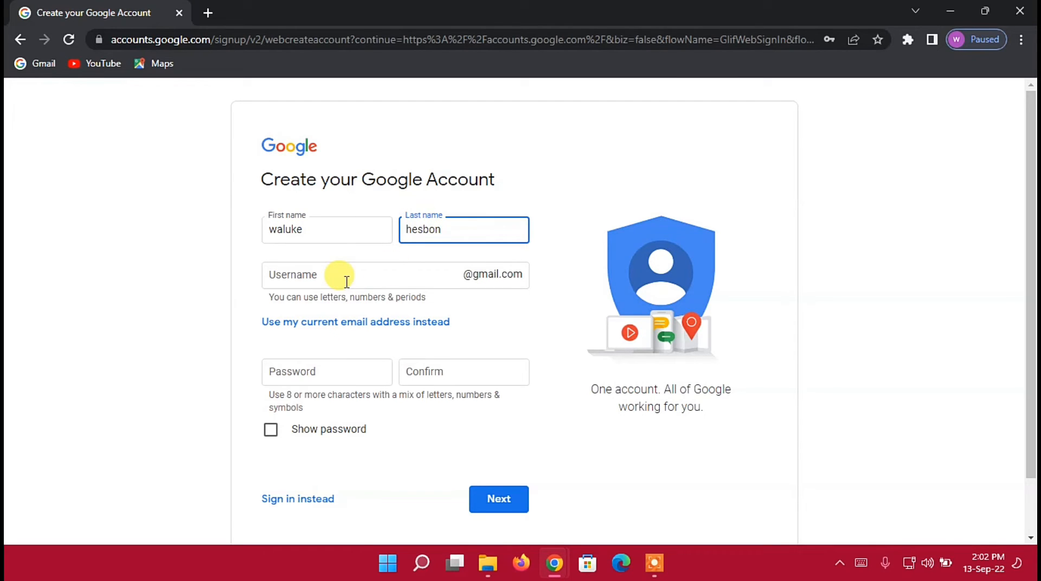
type("w")
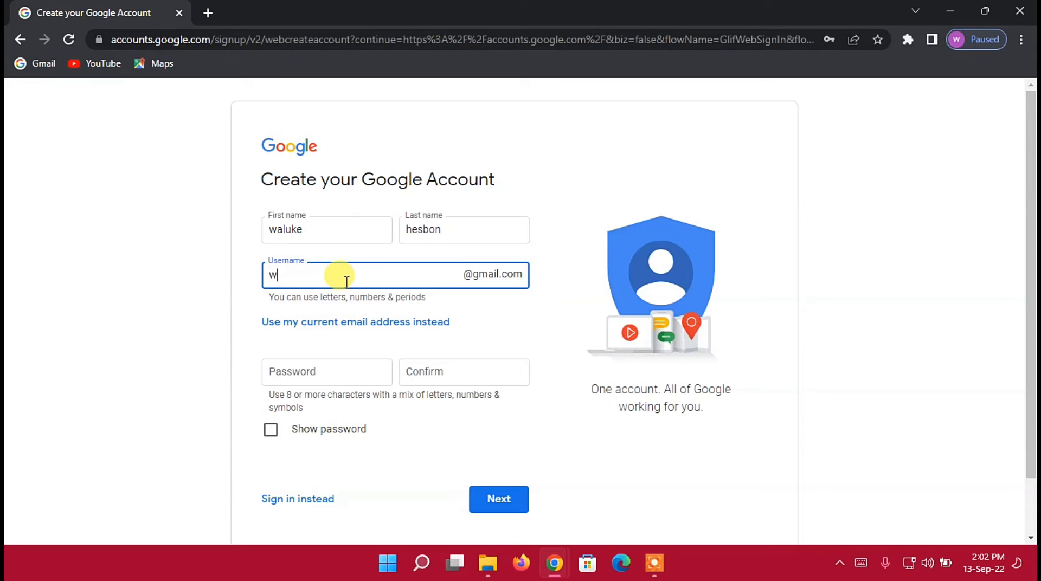
type("alukehesbon")
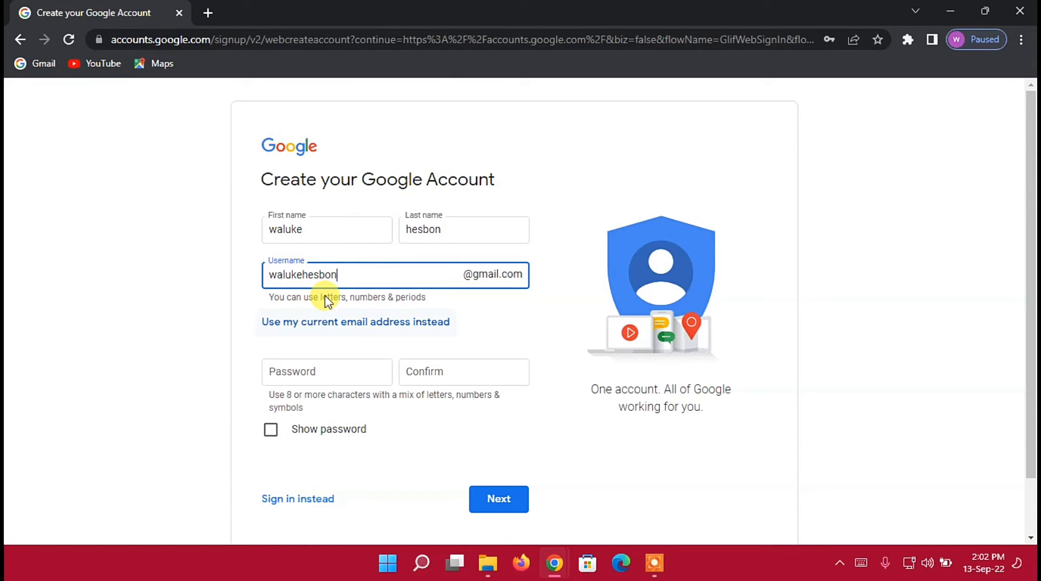
mouse_move(291, 377)
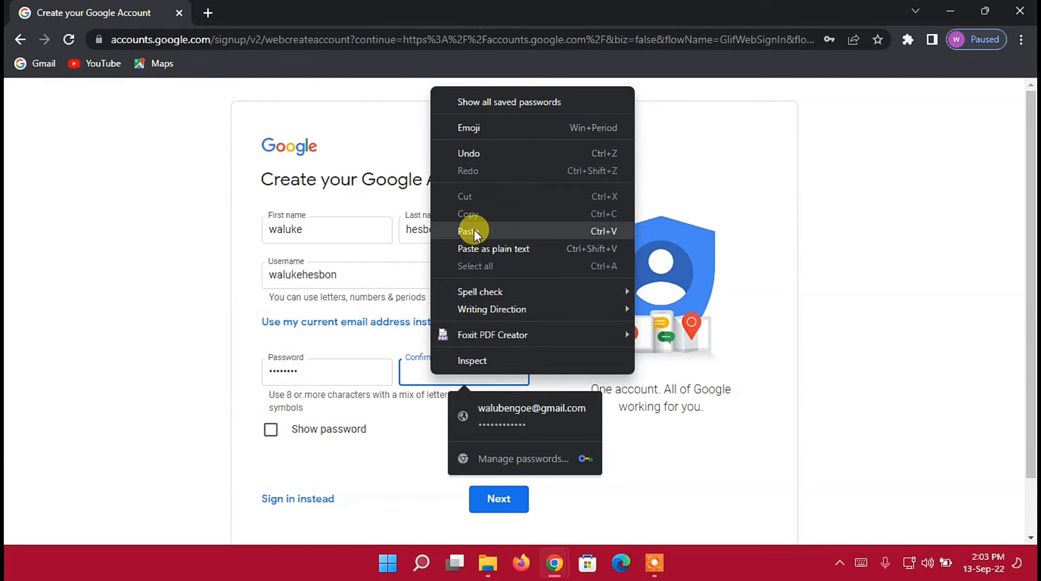
left_click(469, 231)
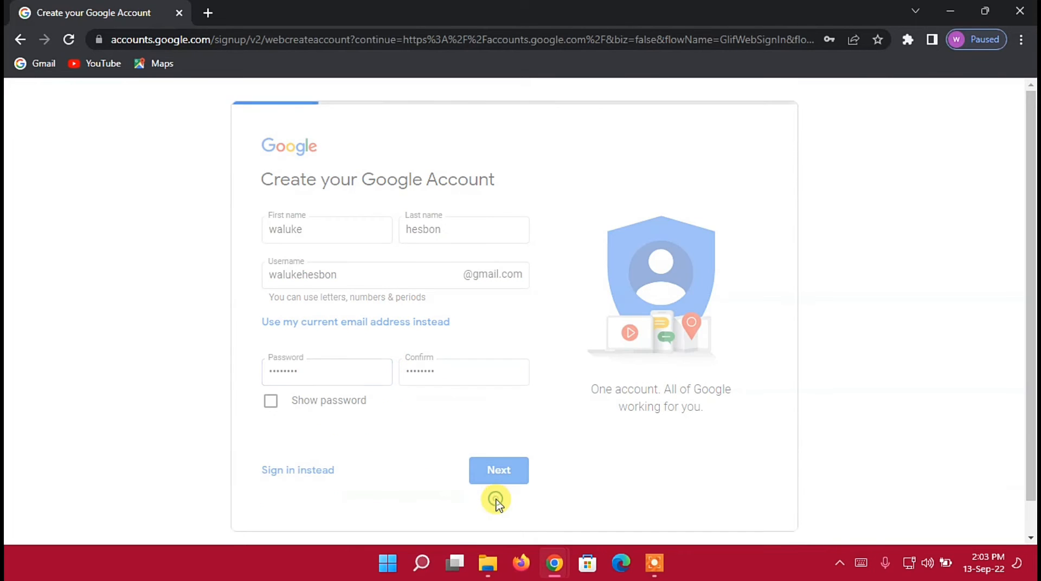
left_click(498, 471)
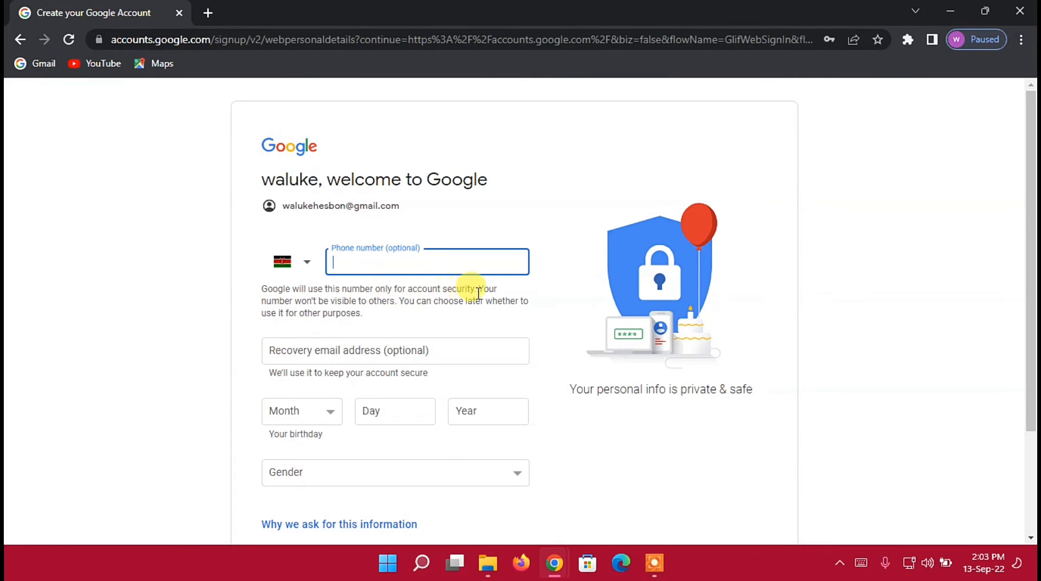
mouse_move(370, 377)
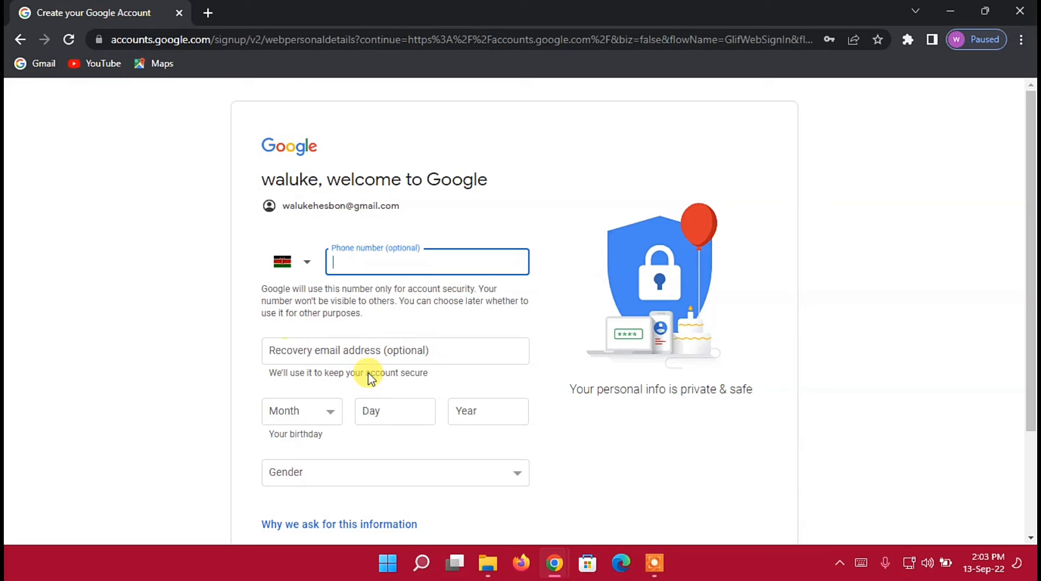
mouse_move(426, 320)
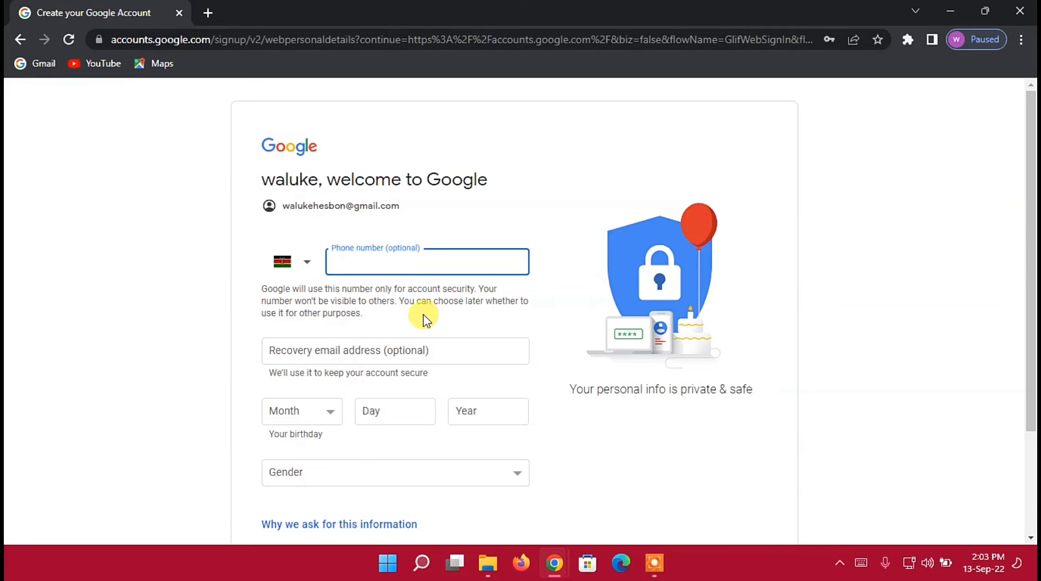
left_click(301, 410)
type("1983")
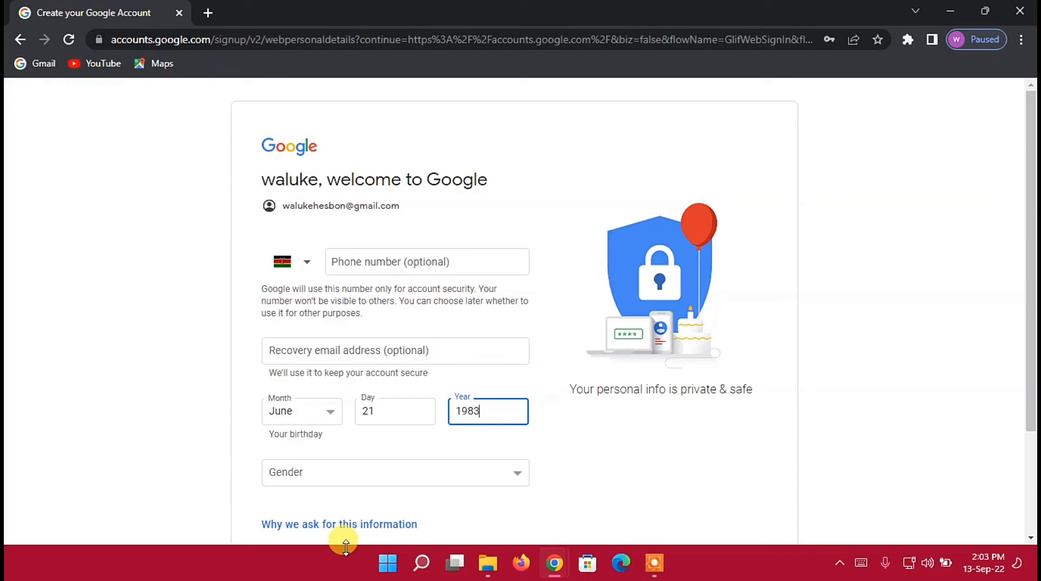
left_click(396, 472)
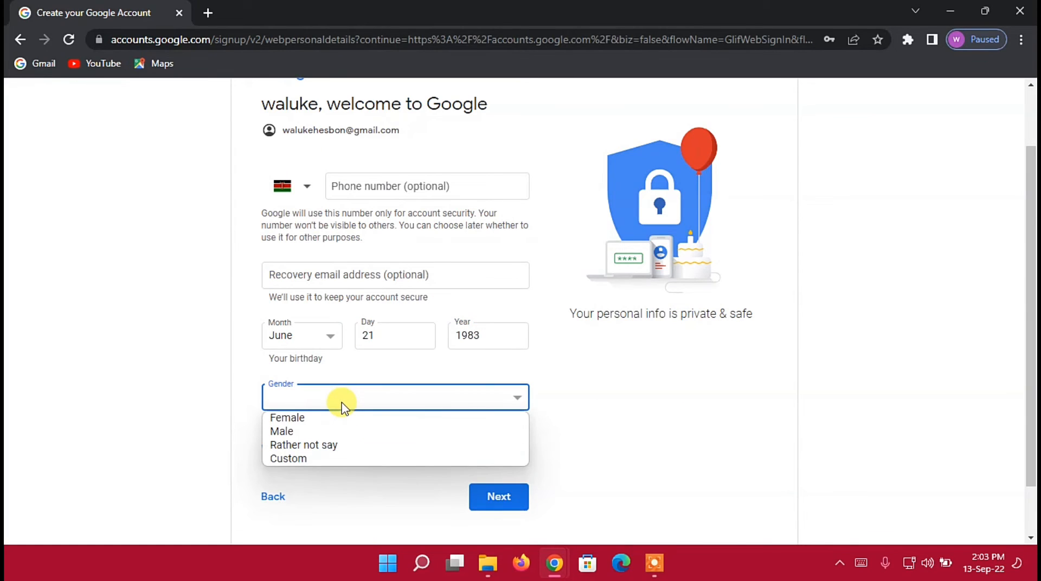
mouse_move(303, 445)
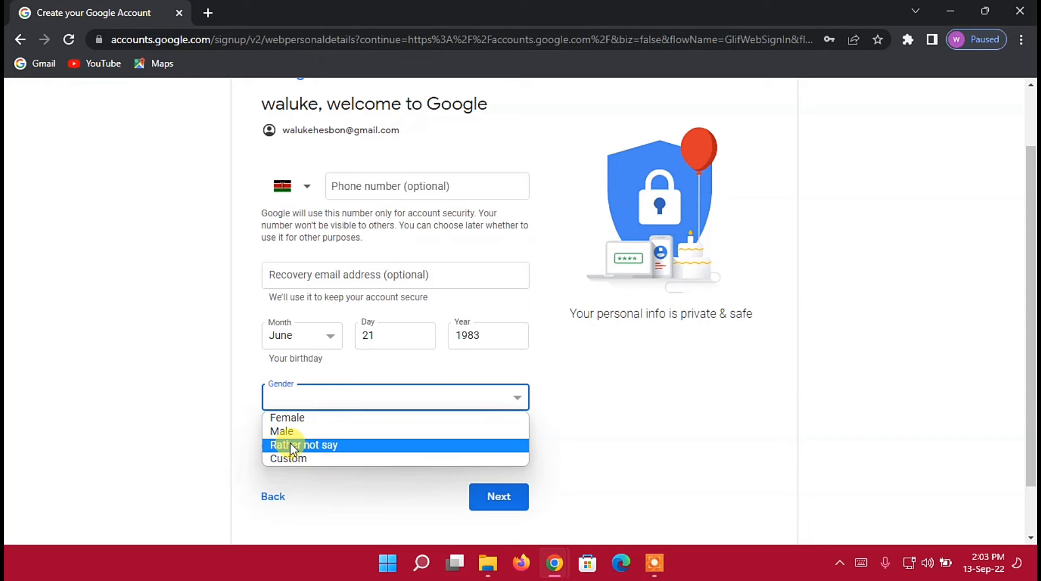
left_click(304, 445)
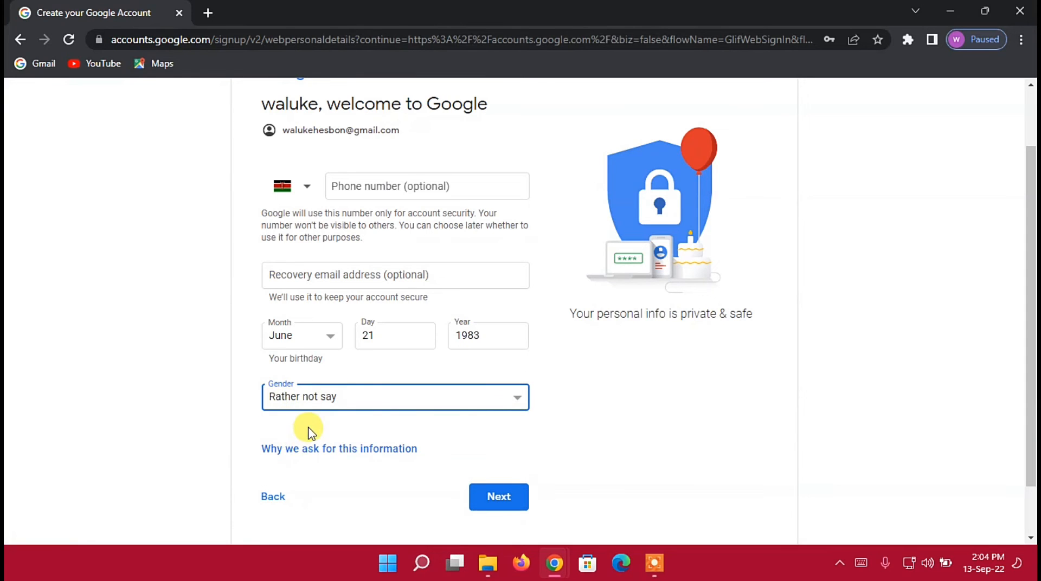
Submit the personal details and agree to Google's privacy and terms
scroll("up", 3)
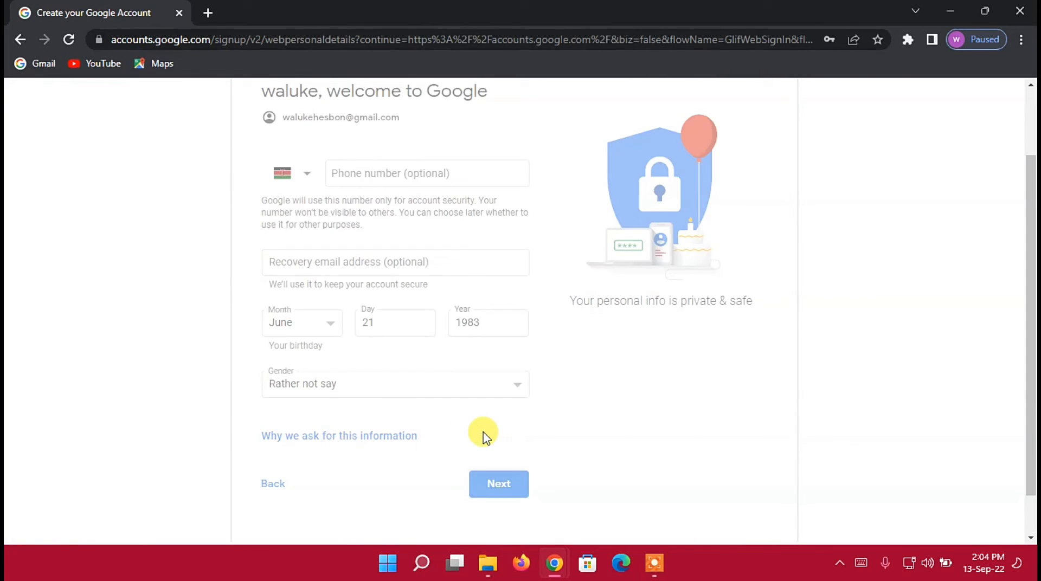
left_click(498, 484)
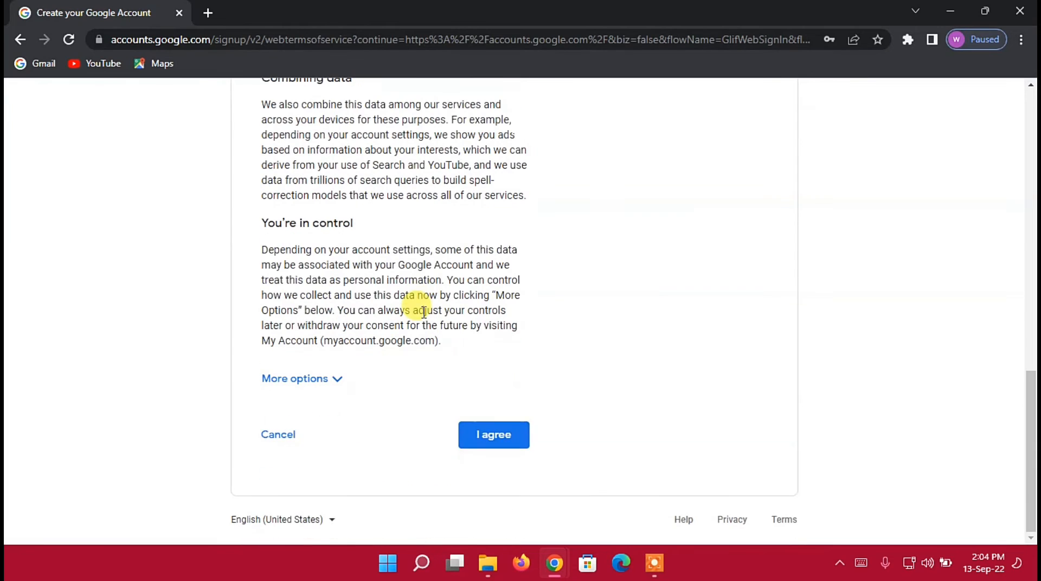
left_click(493, 434)
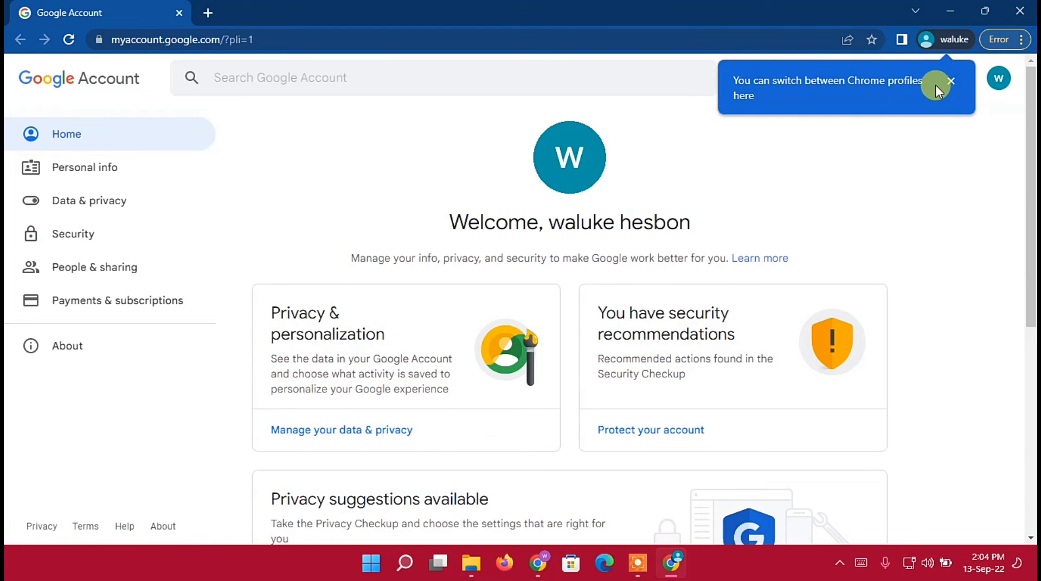
Dismiss the Chrome profile tip and launch Google Play from the apps grid
left_click(959, 78)
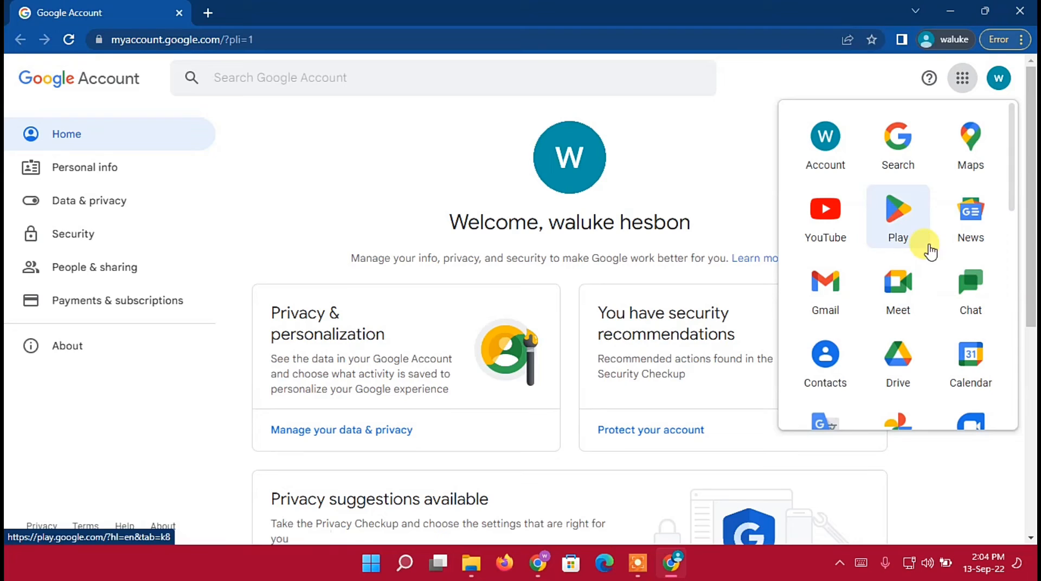
left_click(898, 209)
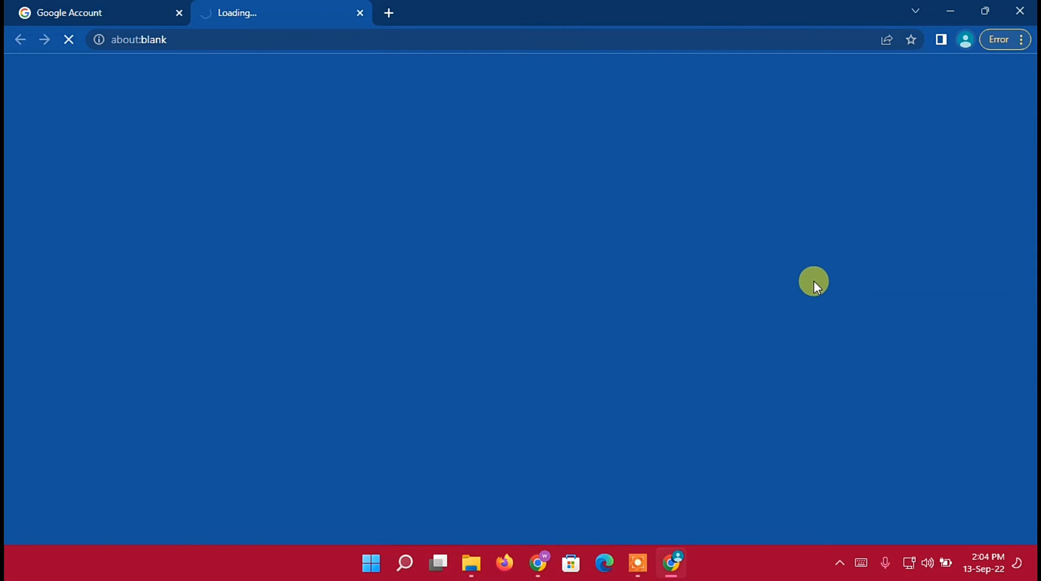